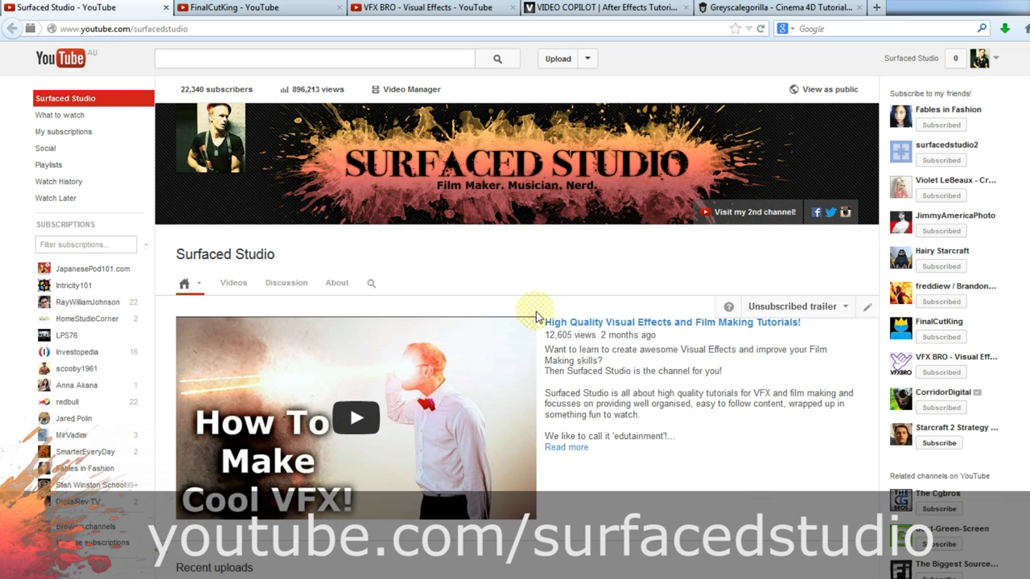
Scroll down through the current YouTube page's video listings.
scroll("down", 3)
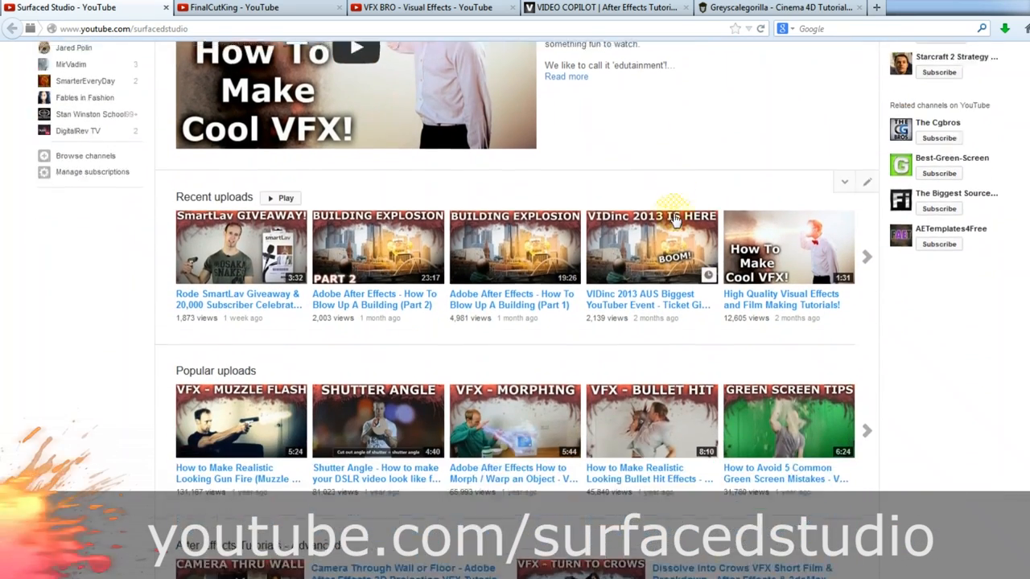
scroll("down", 3)
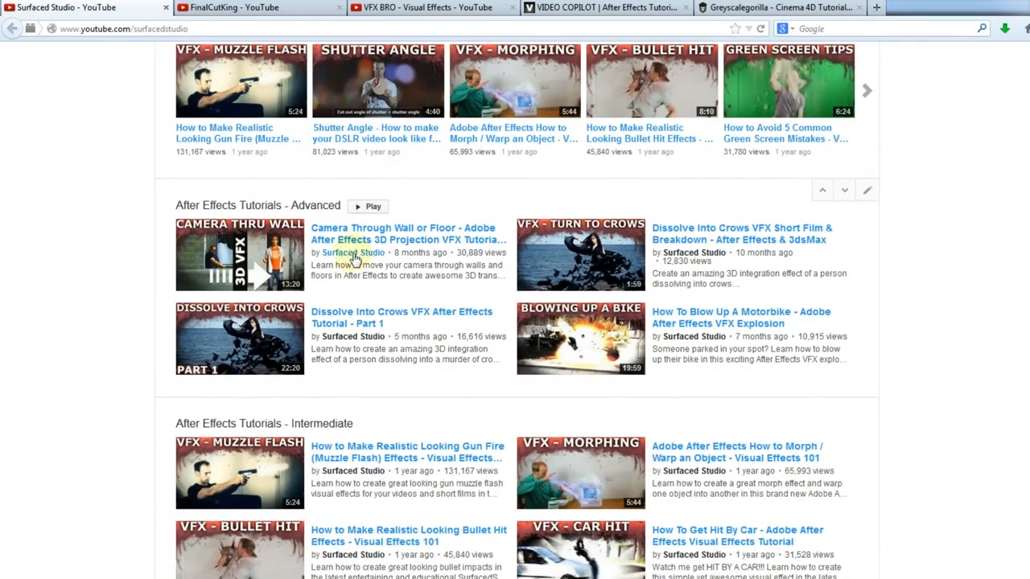
scroll("down", 3)
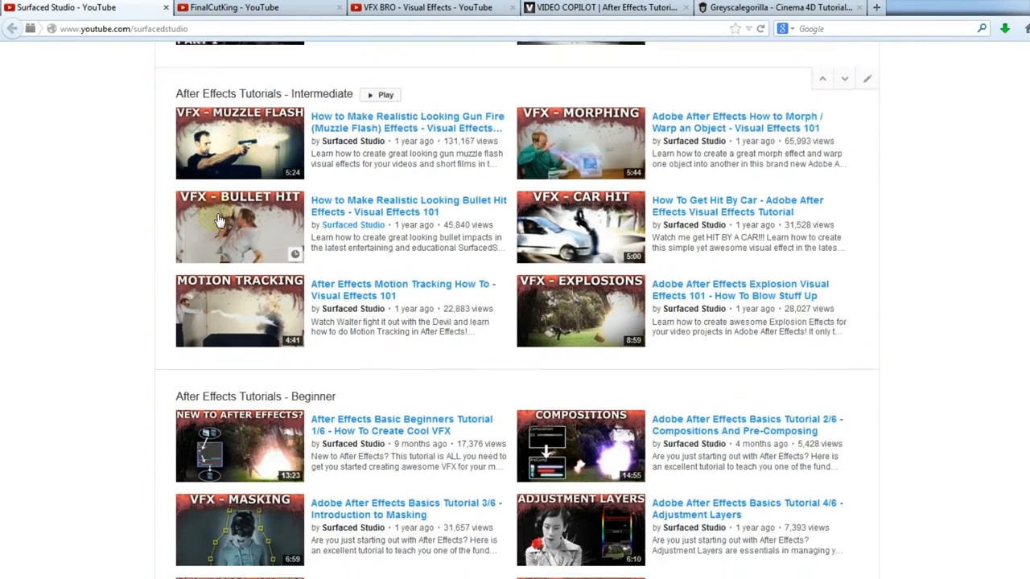
scroll("down", 3)
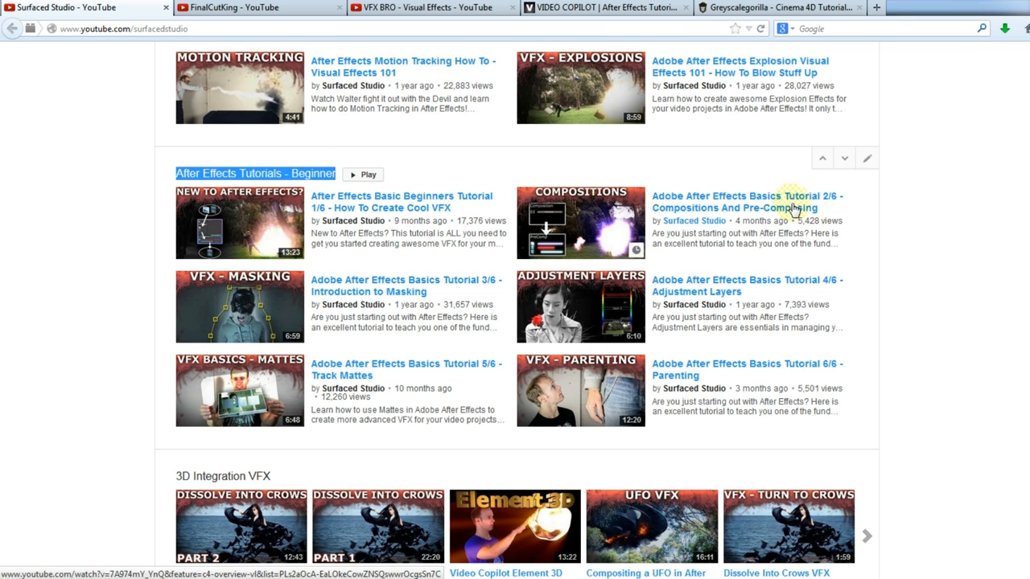
mouse_move(866, 224)
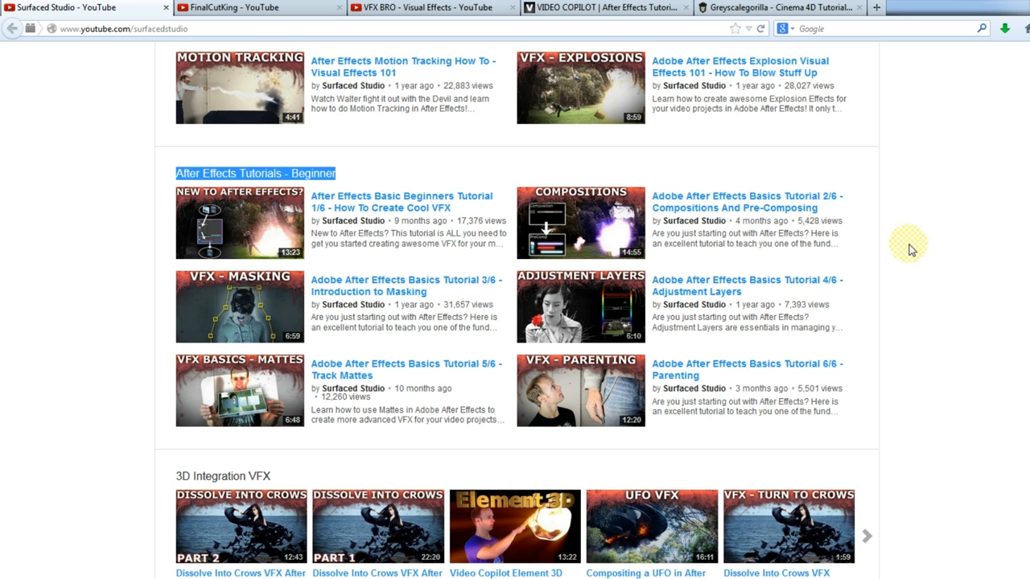
mouse_move(942, 331)
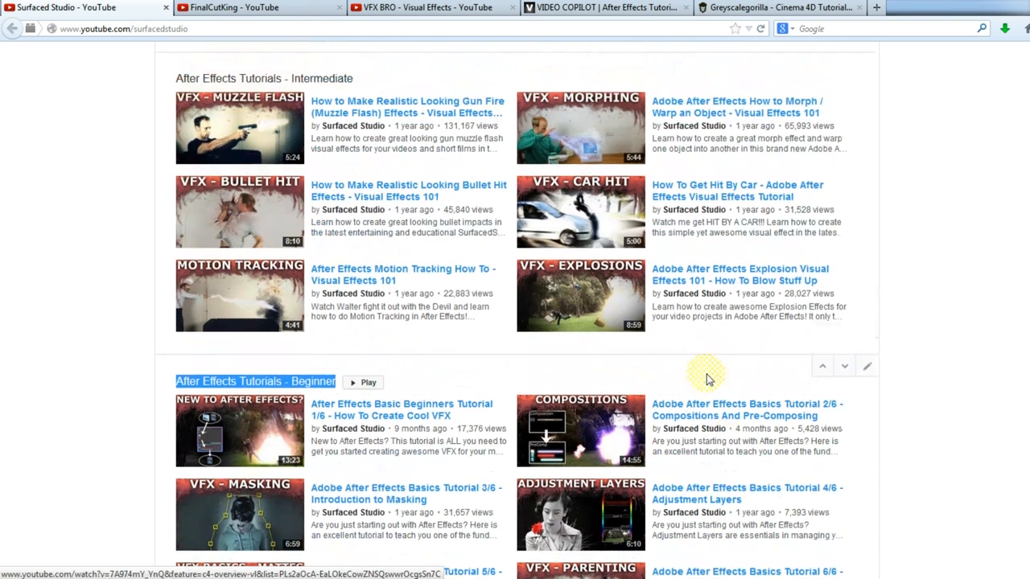
scroll("down", 3)
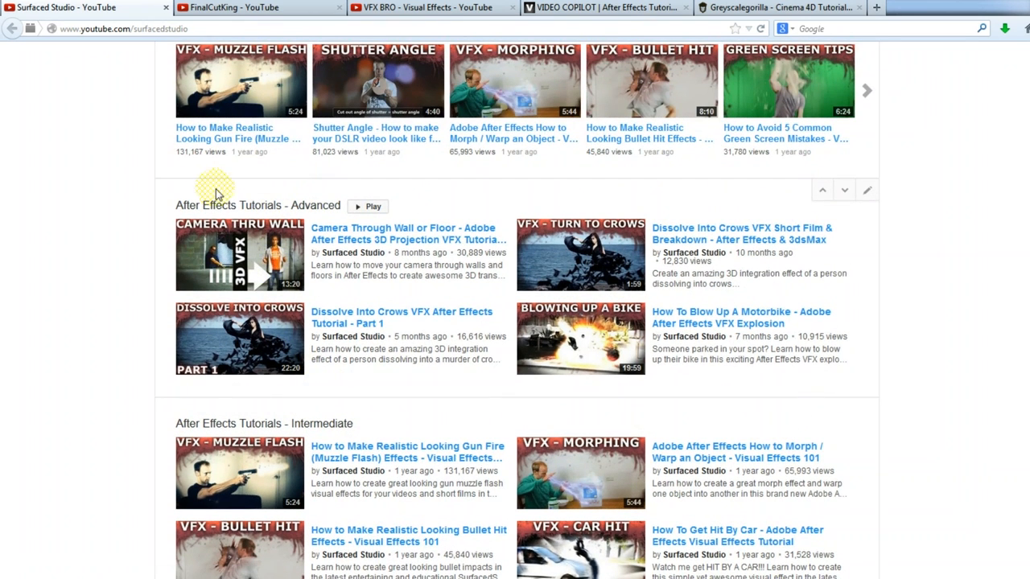
mouse_move(164, 190)
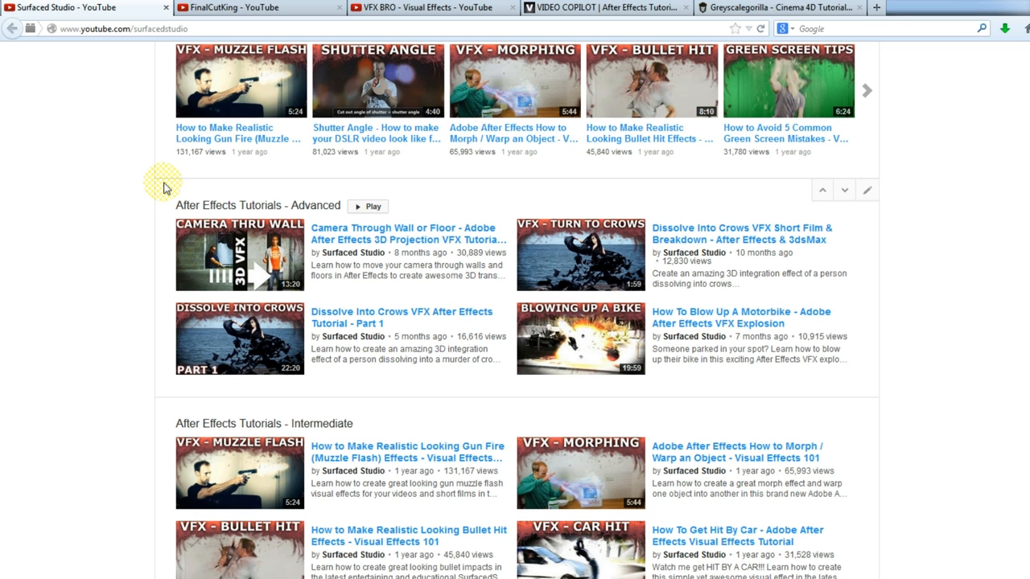
mouse_move(161, 177)
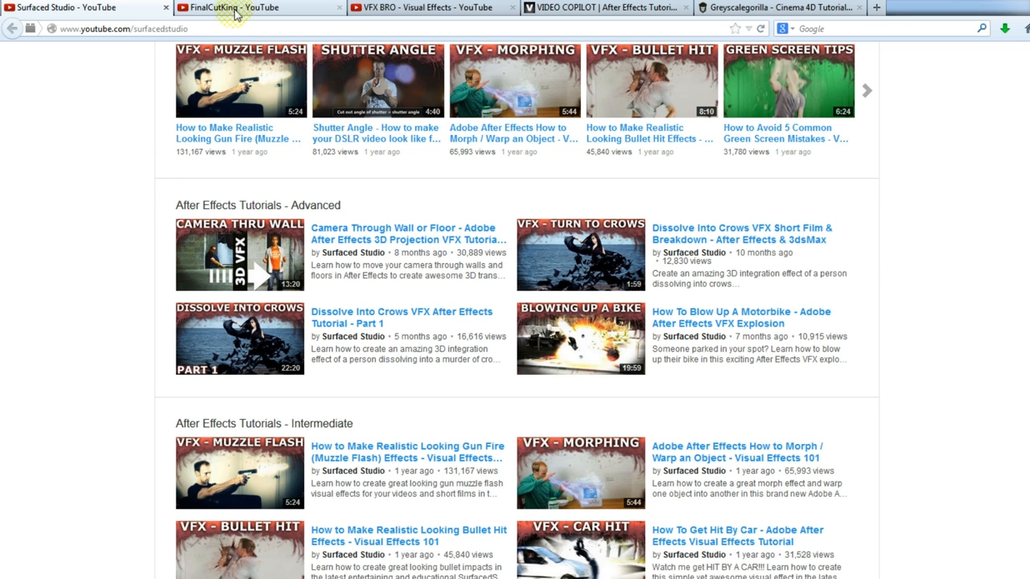
Browse the FinalCutKing channel page down through its recent and popular uploads.
left_click(254, 7)
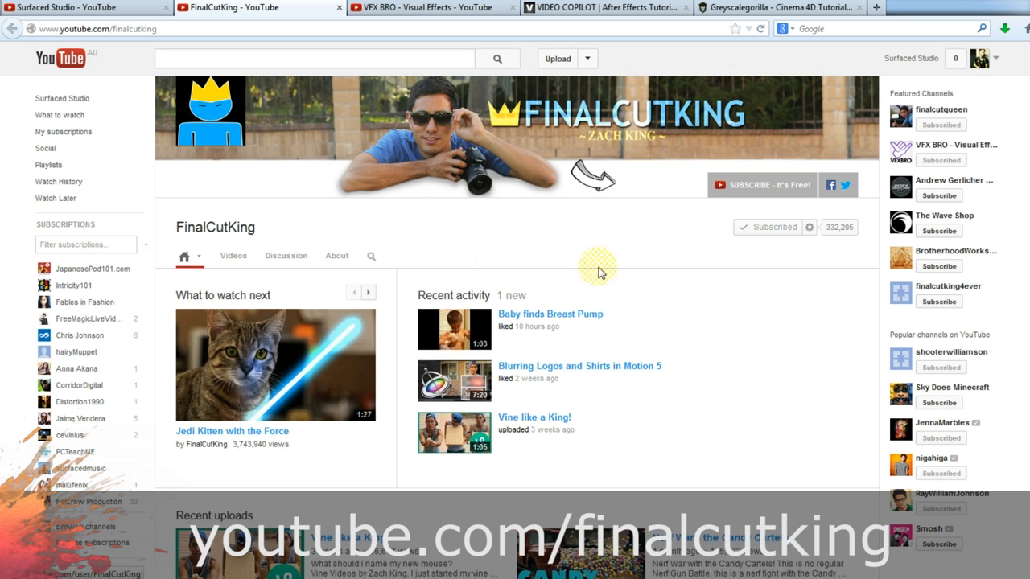
mouse_move(673, 307)
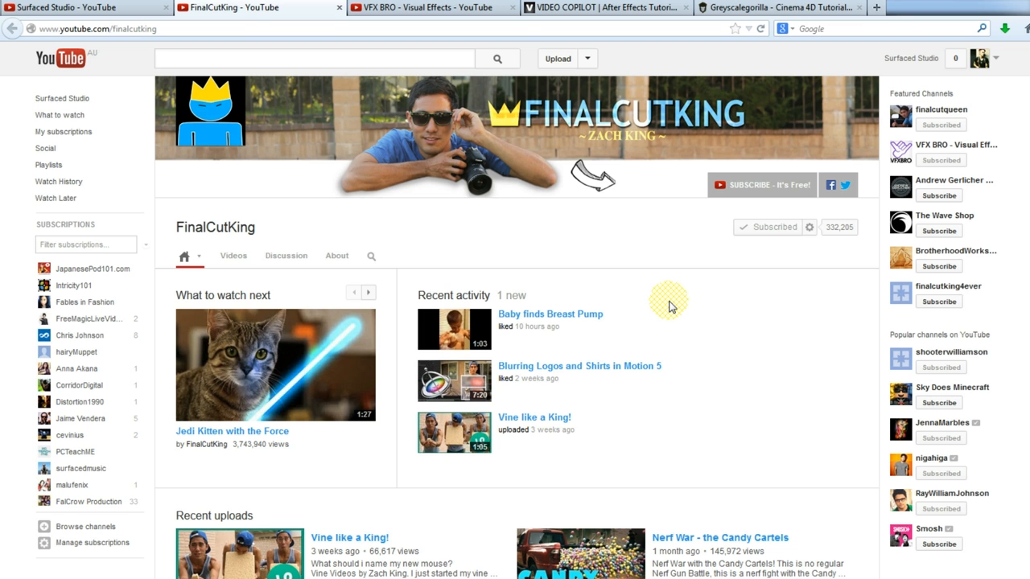
scroll("down", 3)
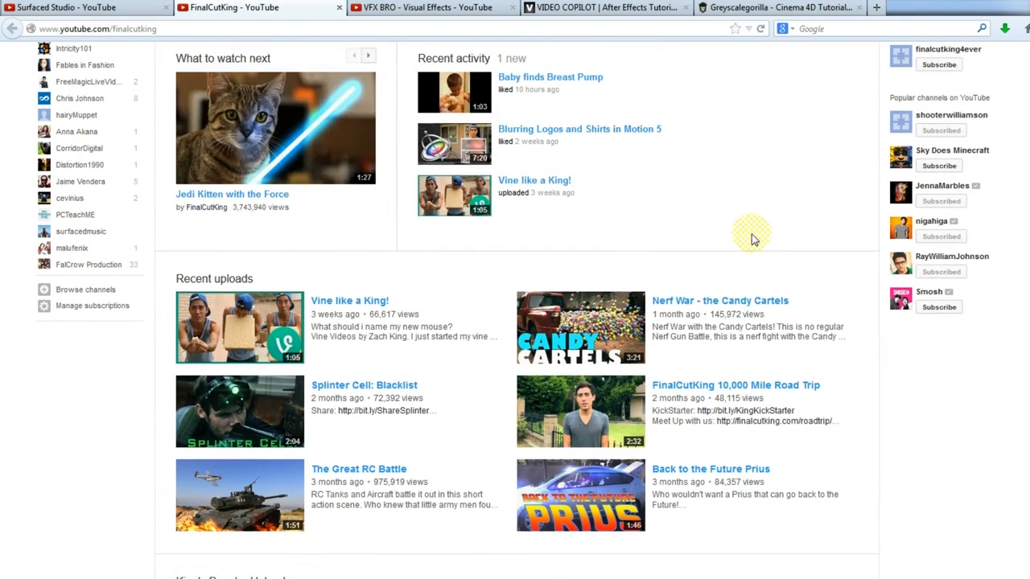
scroll("down", 3)
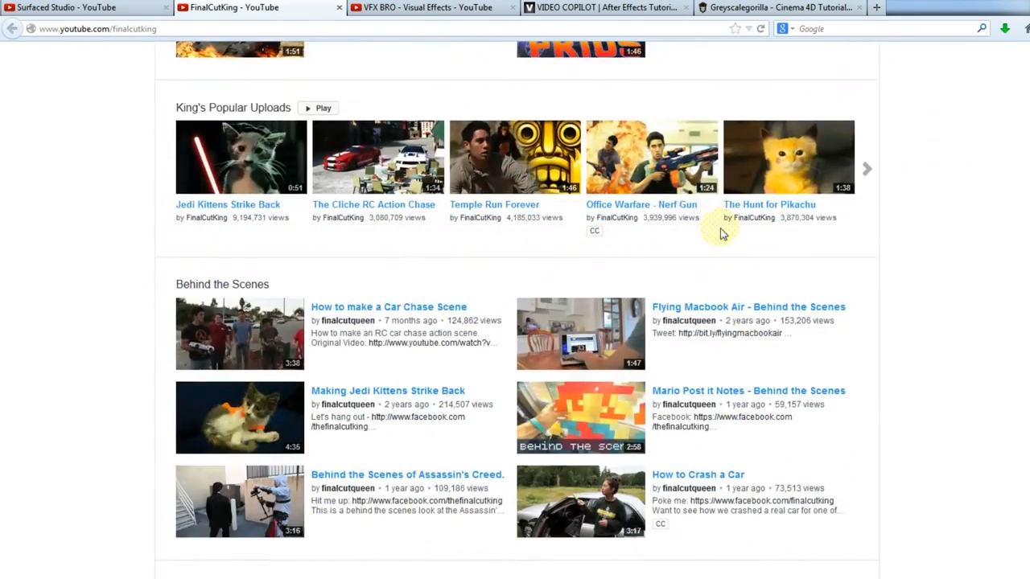
scroll("down", 3)
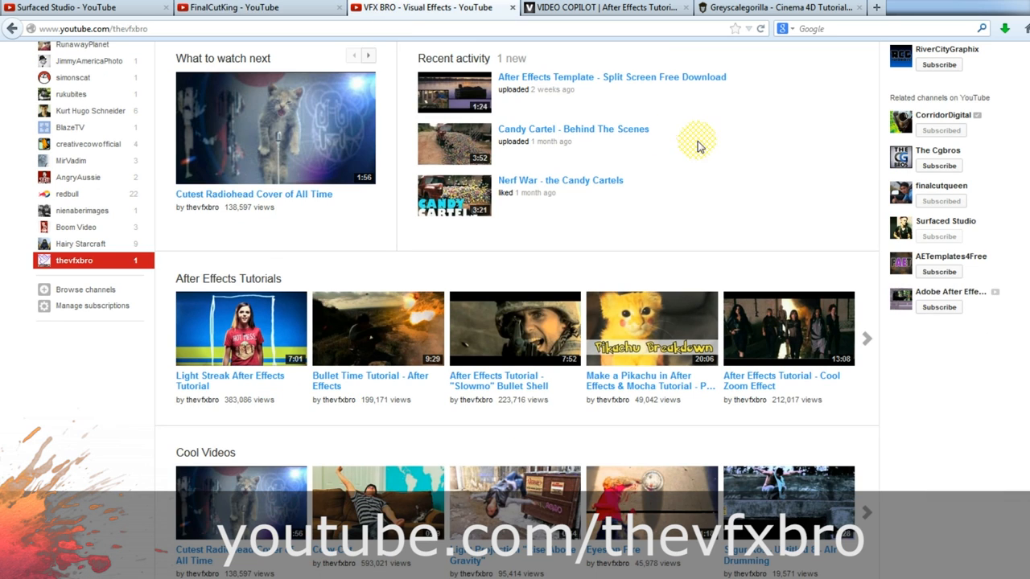
mouse_move(774, 174)
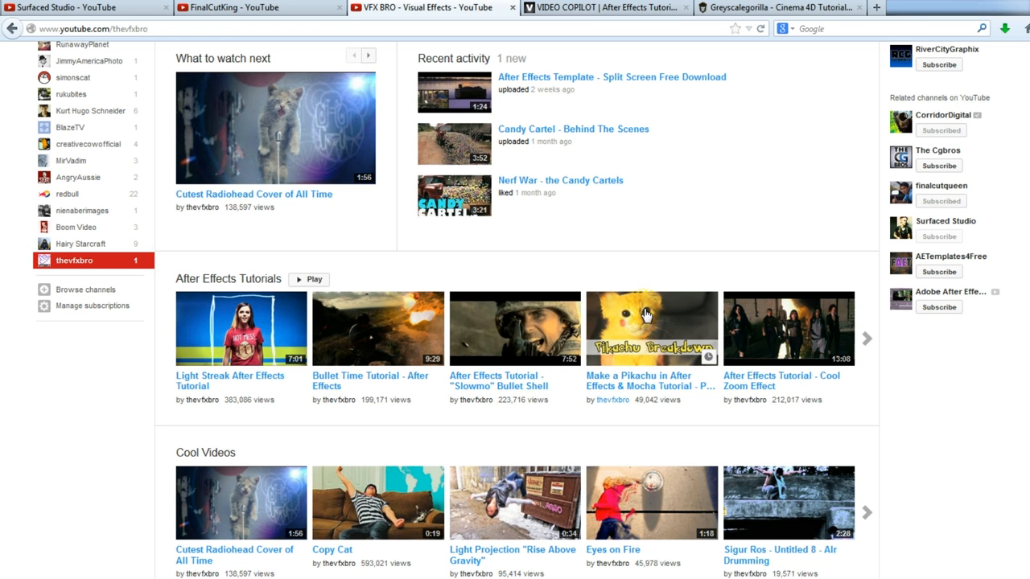
Scroll the VFX BRO channel page to its After Effects Tutorials and Cool Videos rows.
scroll("down", 3)
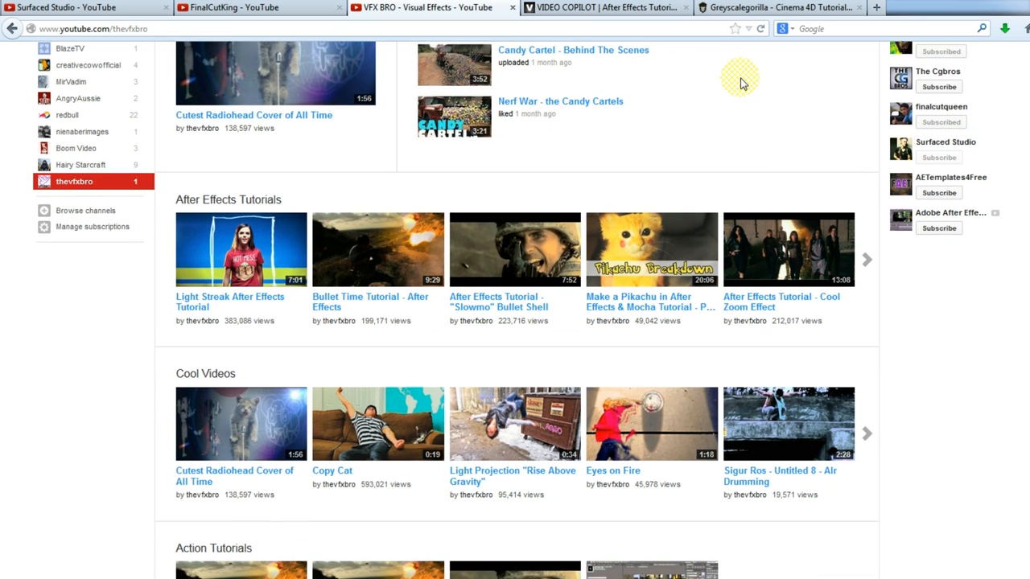
mouse_move(361, 248)
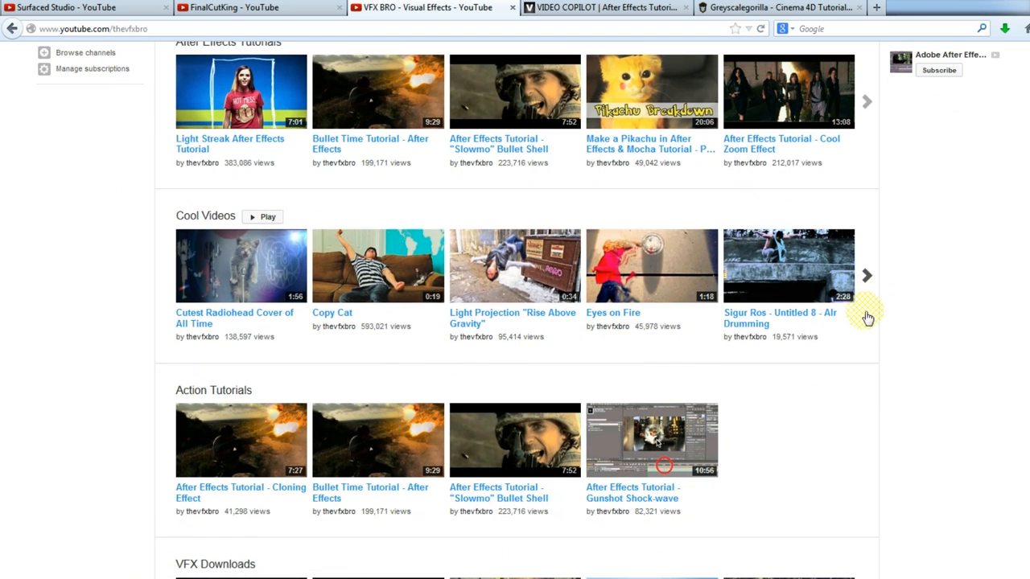
mouse_move(873, 309)
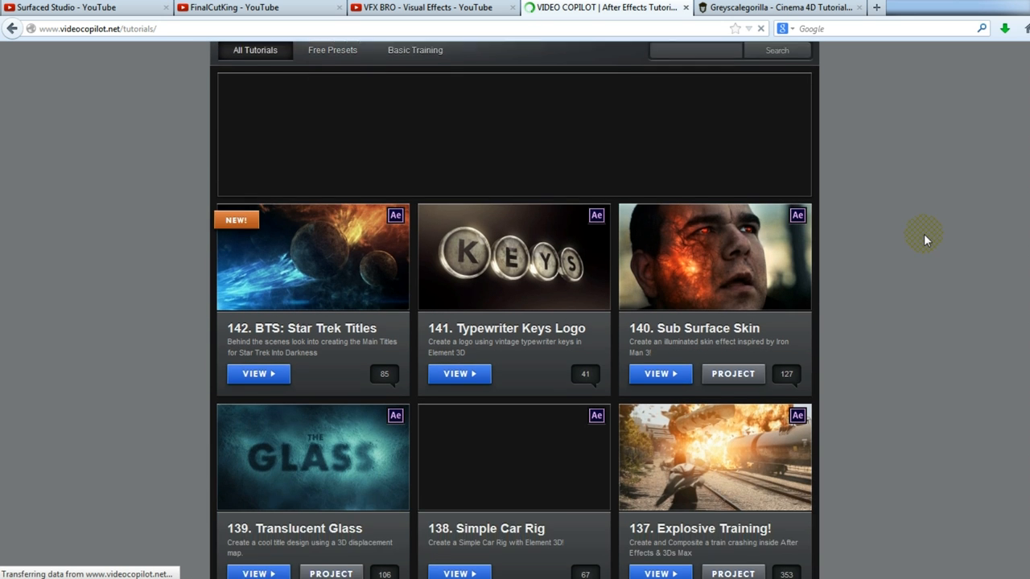
Scroll the Video Copilot tutorials list past Shatterize and Smoke Trails to around entry 100.
scroll("down", 3)
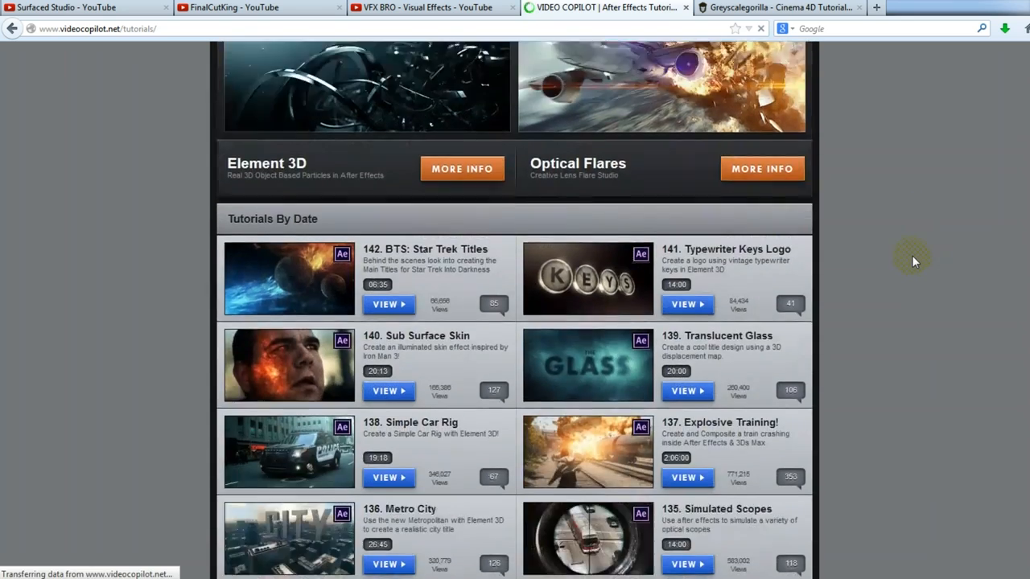
scroll("down", 3)
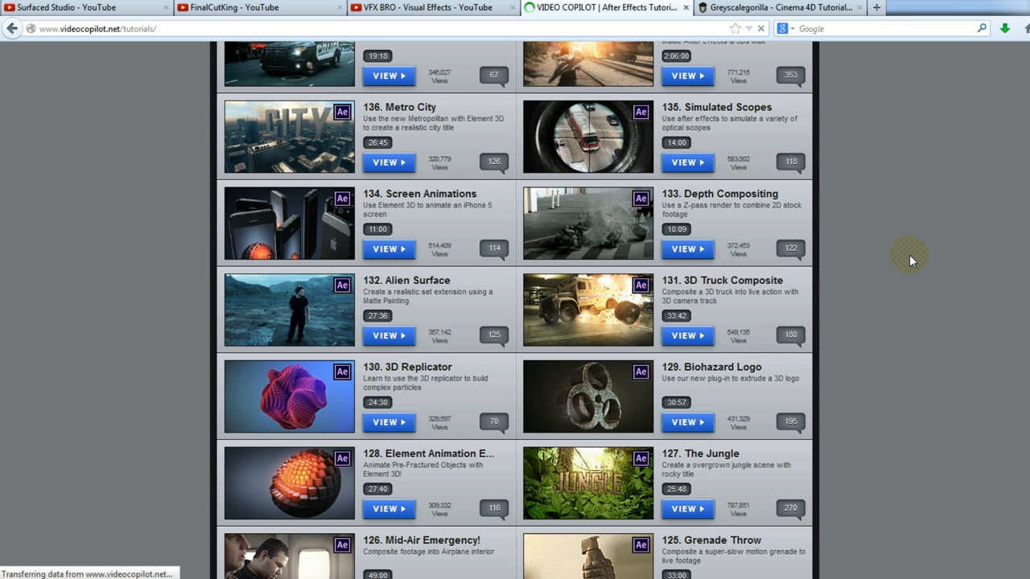
scroll("down", 3)
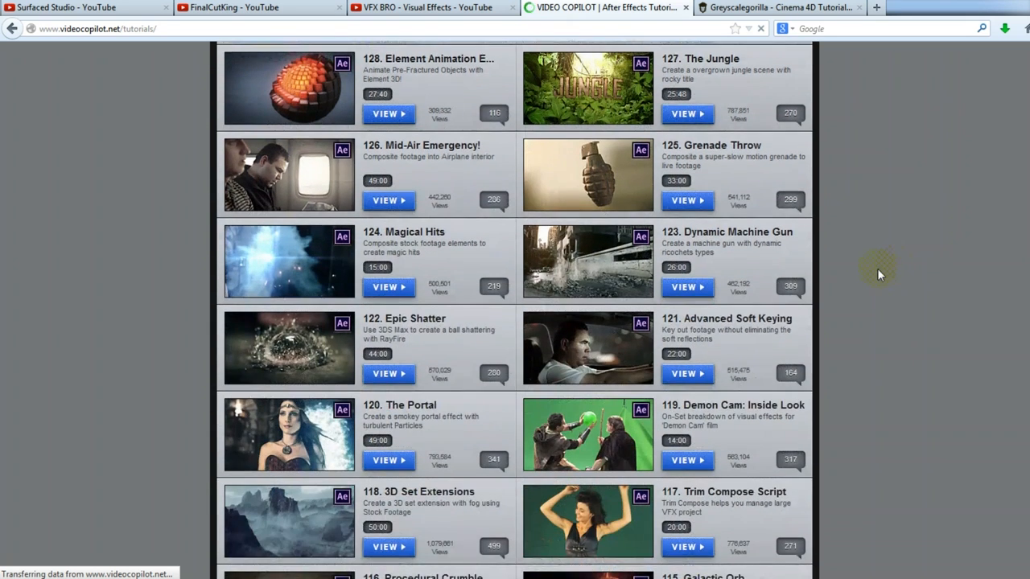
scroll("down", 3)
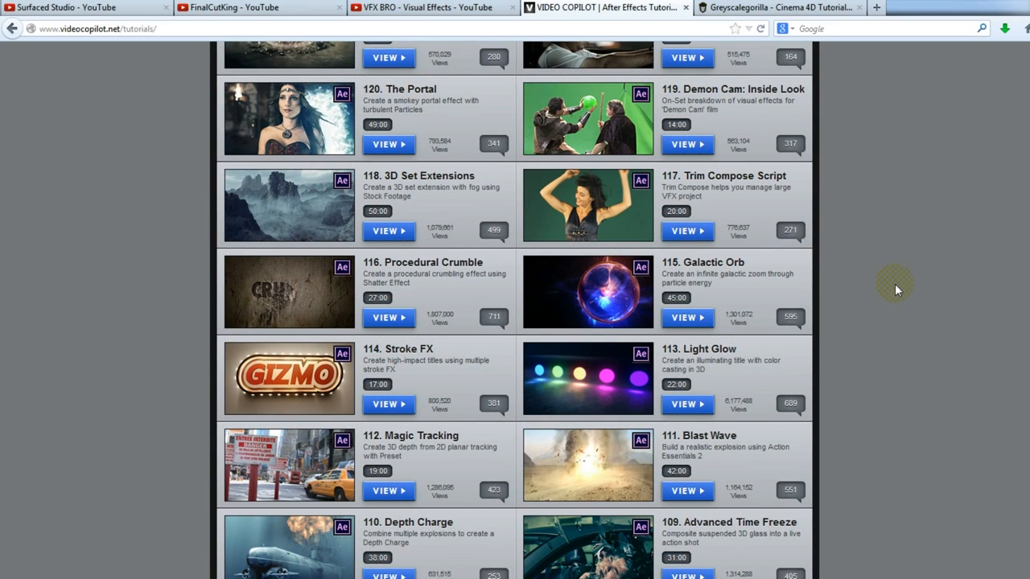
scroll("down", 3)
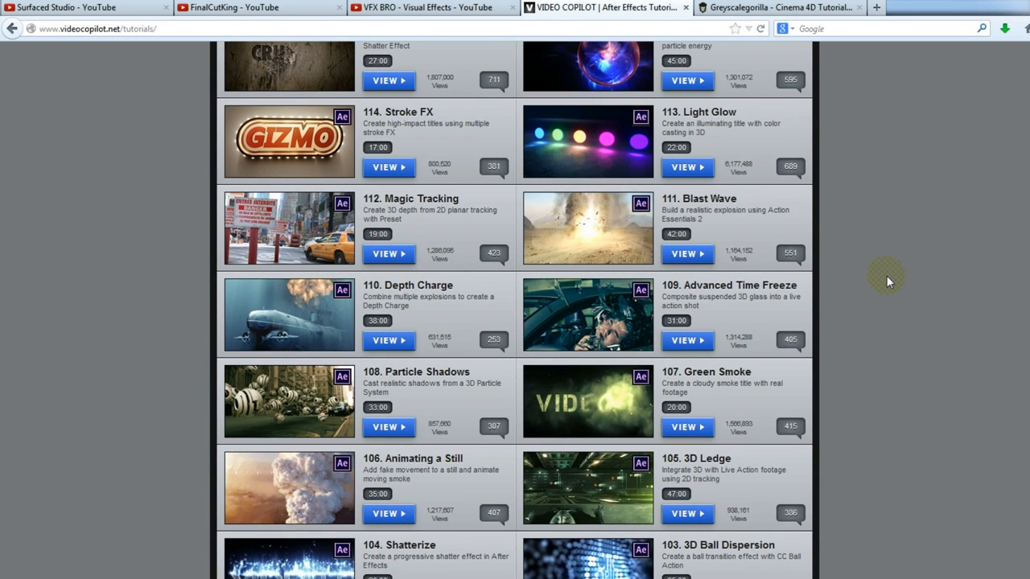
scroll("down", 3)
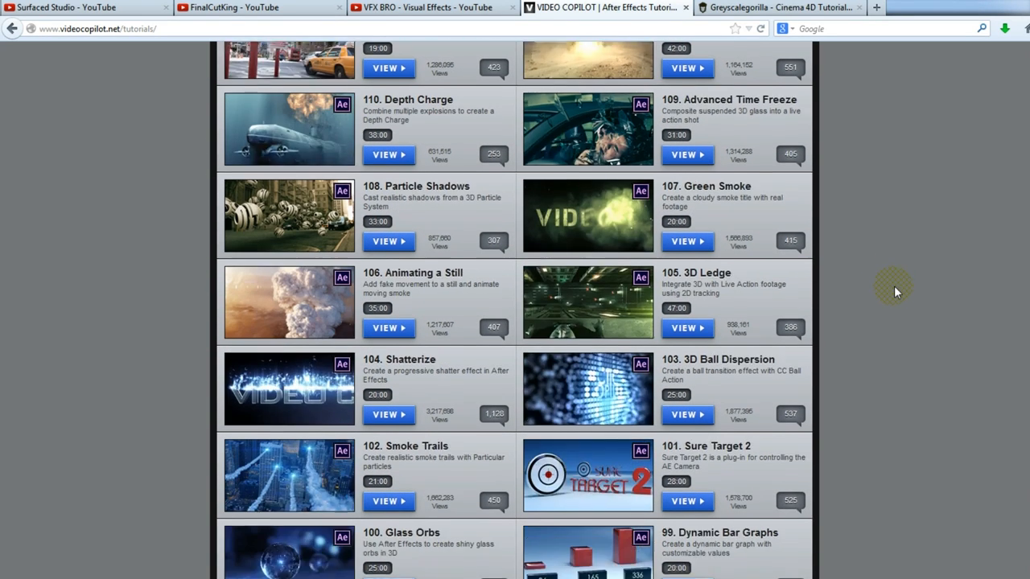
scroll("down", 3)
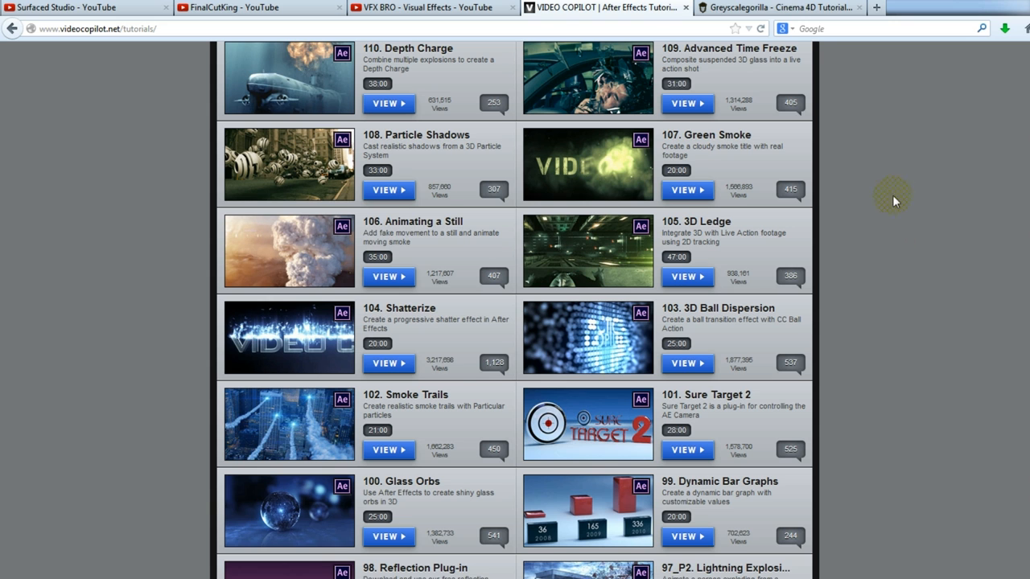
Show Greyscalegorilla's Tutorials filtered to After Effects and browse down the results grid.
left_click(779, 6)
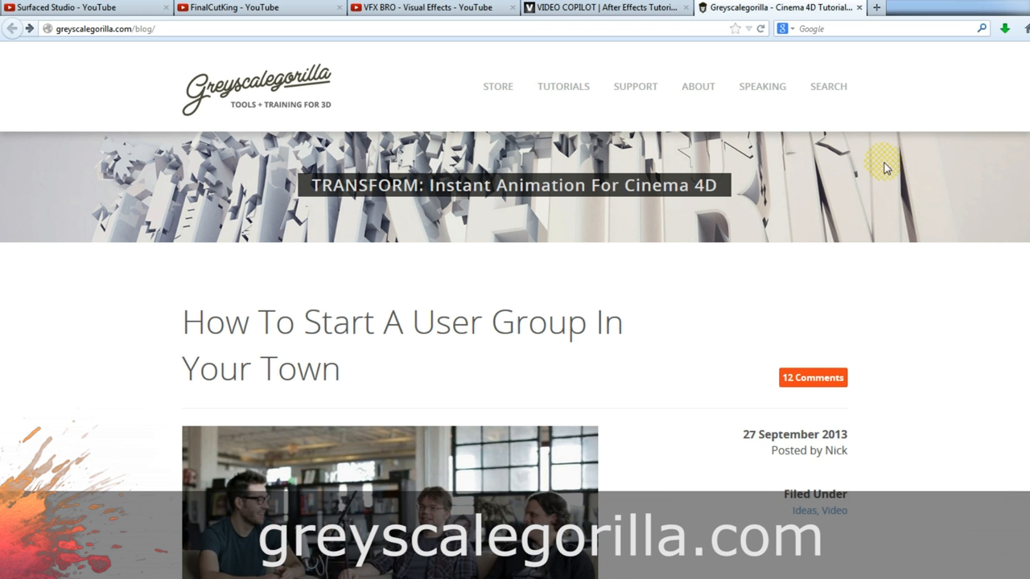
mouse_move(900, 313)
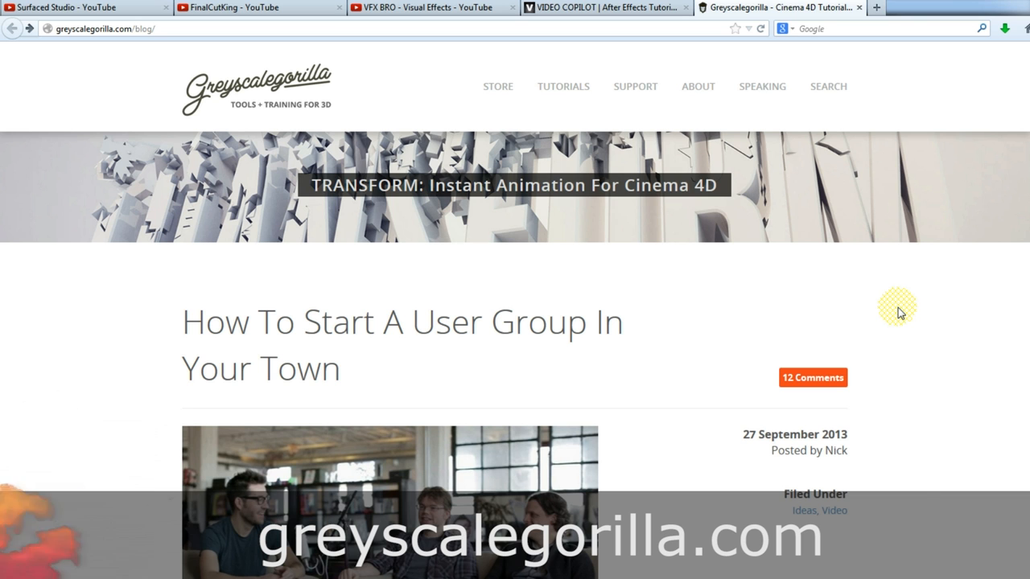
left_click(563, 87)
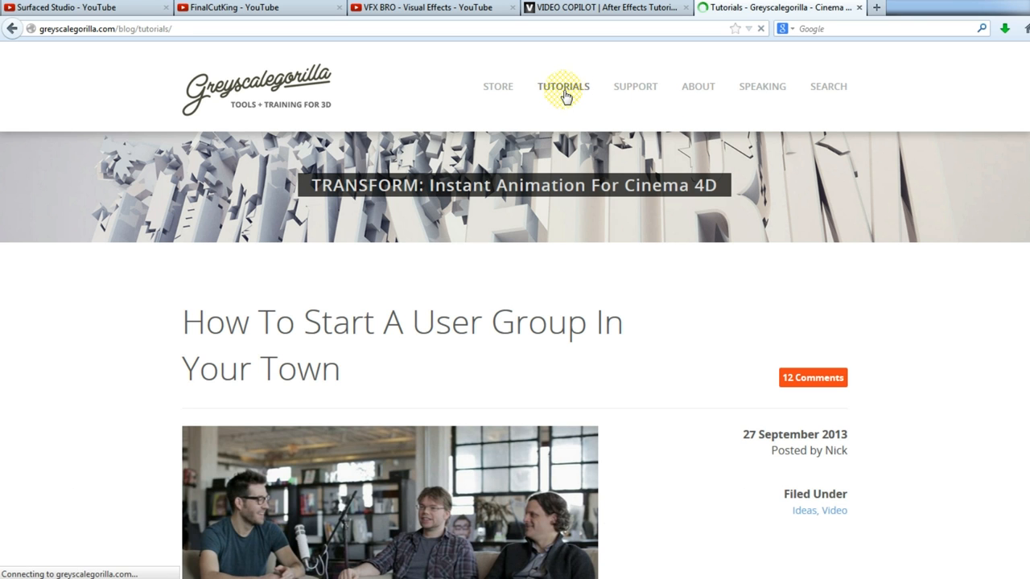
left_click(563, 87)
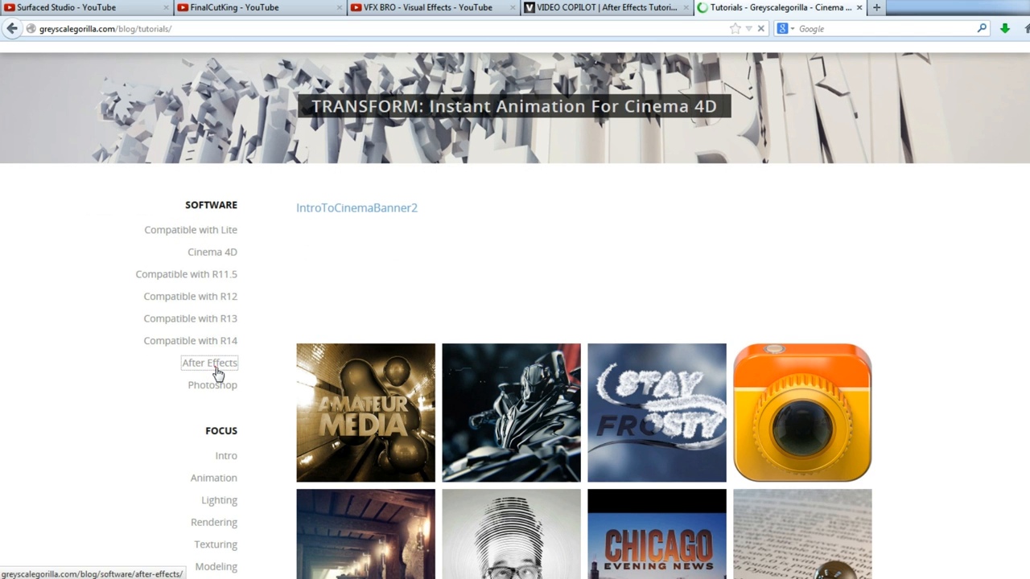
left_click(209, 362)
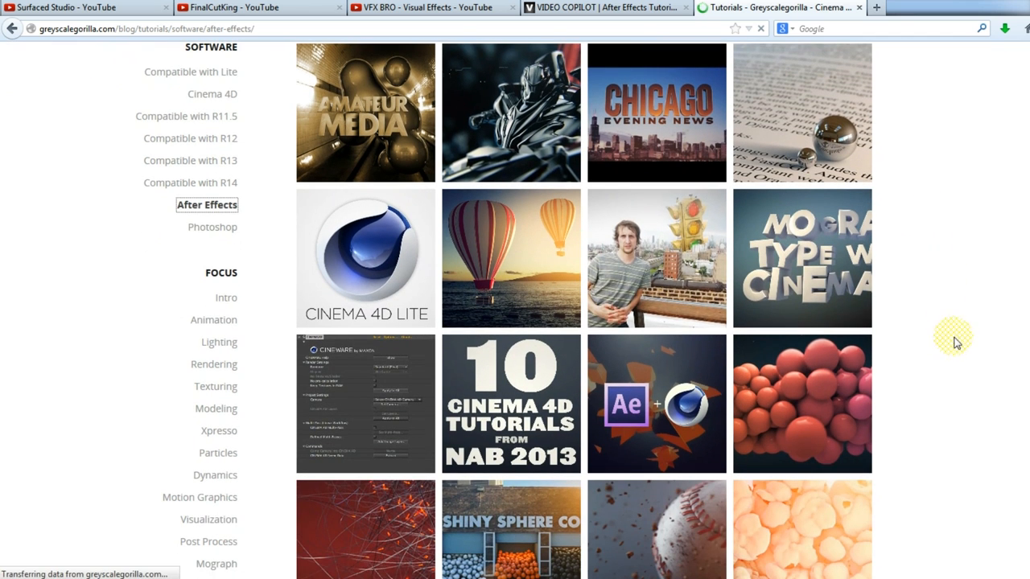
mouse_move(656, 272)
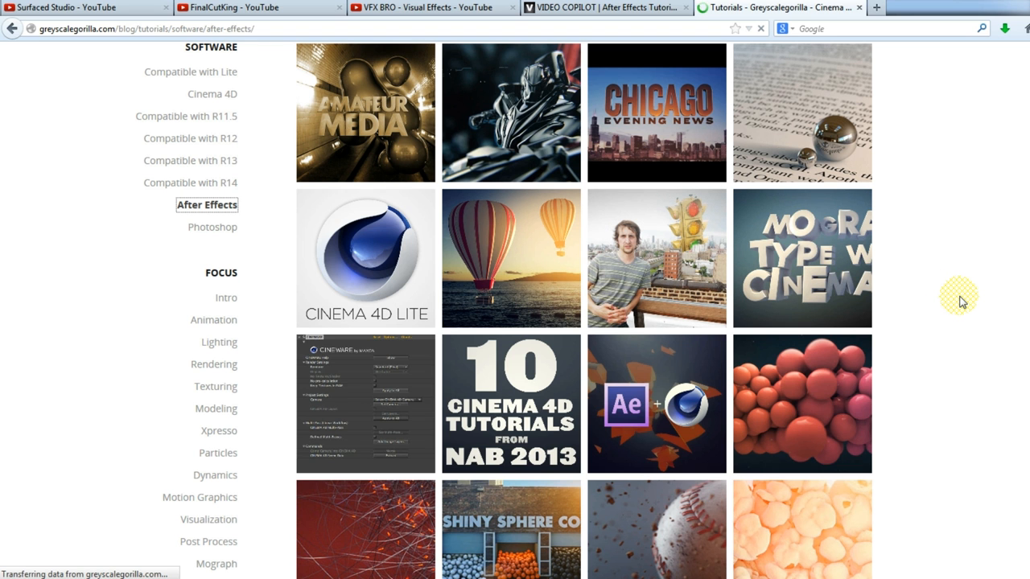
scroll("down", 3)
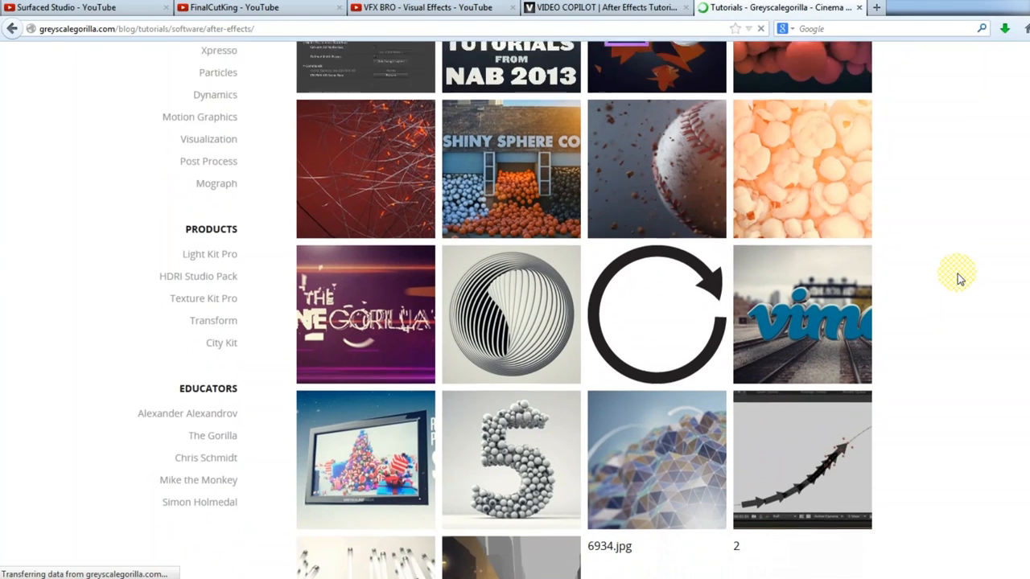
scroll("down", 3)
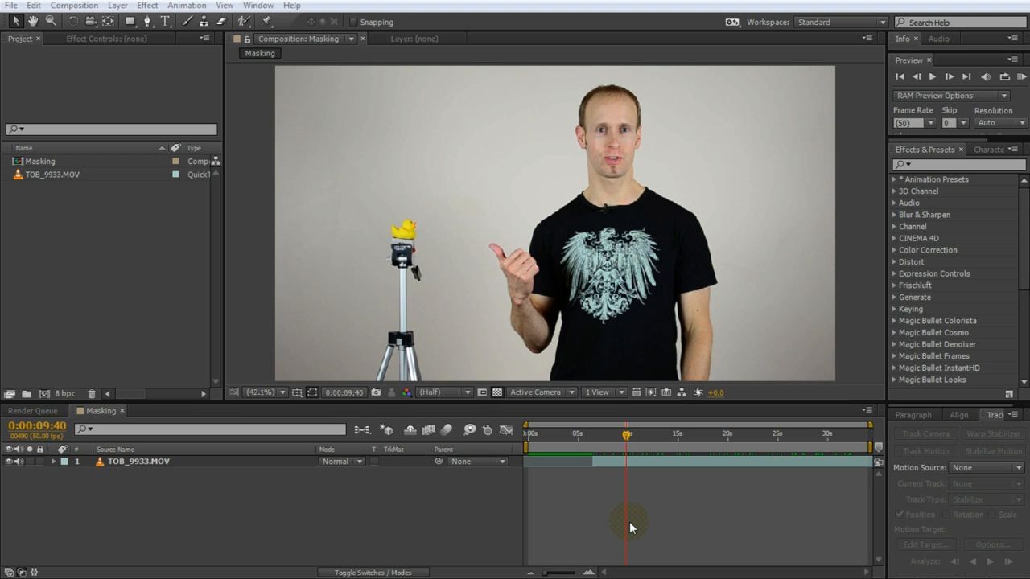
mouse_move(643, 506)
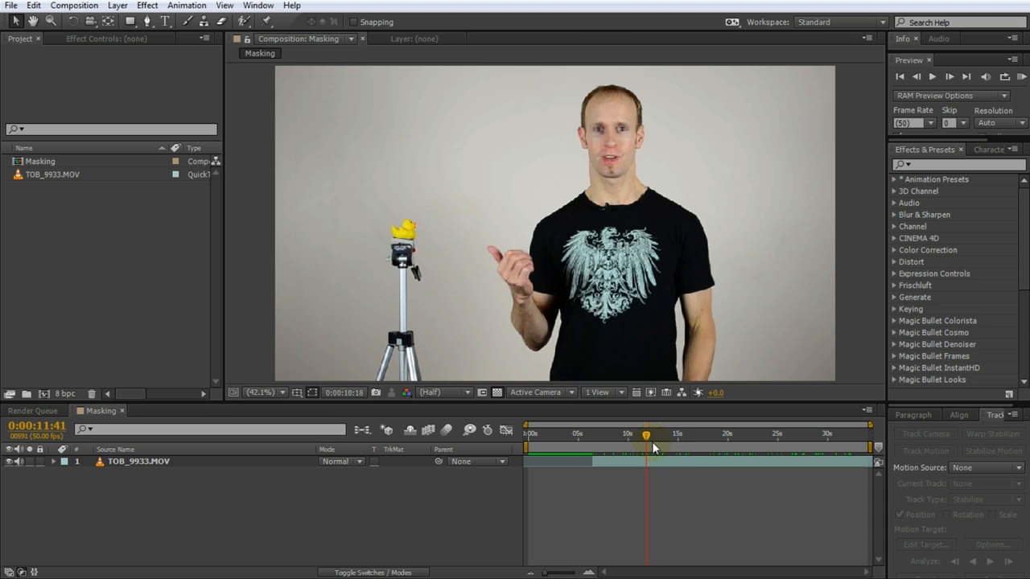
Park the composition at about 0:00:12 and make the Rectangle Tool active.
left_click_drag(647, 443, 802, 443)
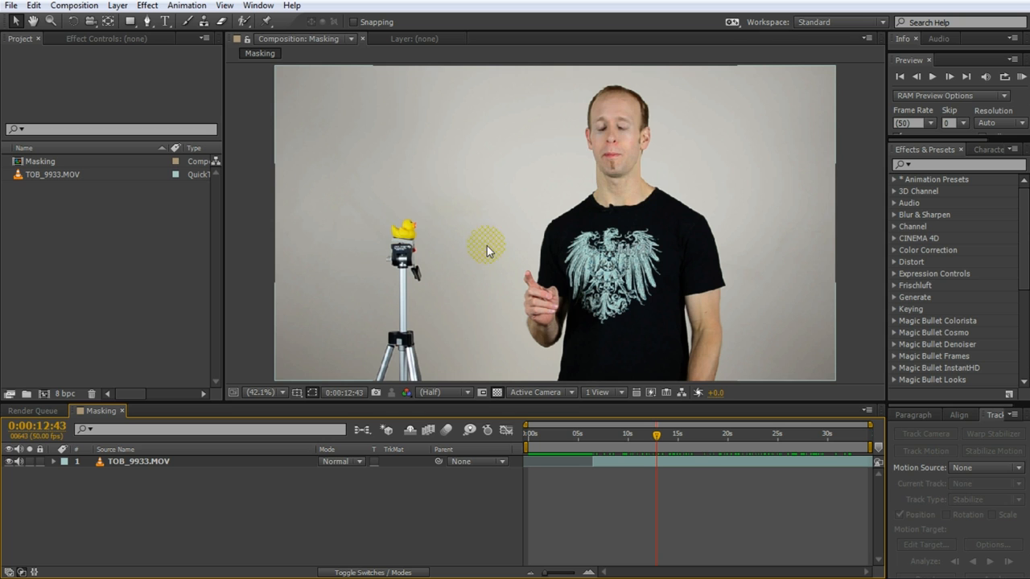
left_click(147, 23)
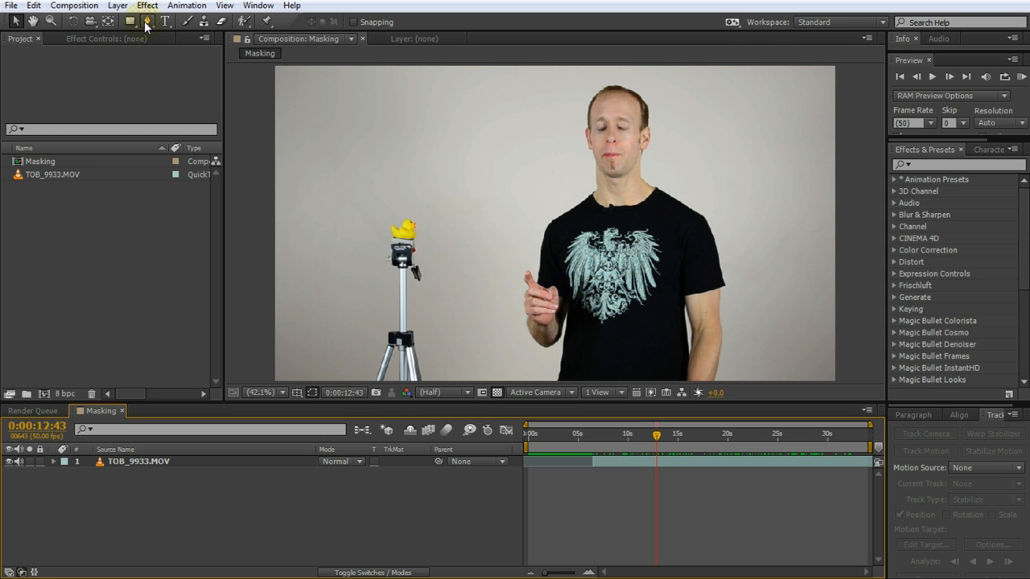
left_click(148, 23)
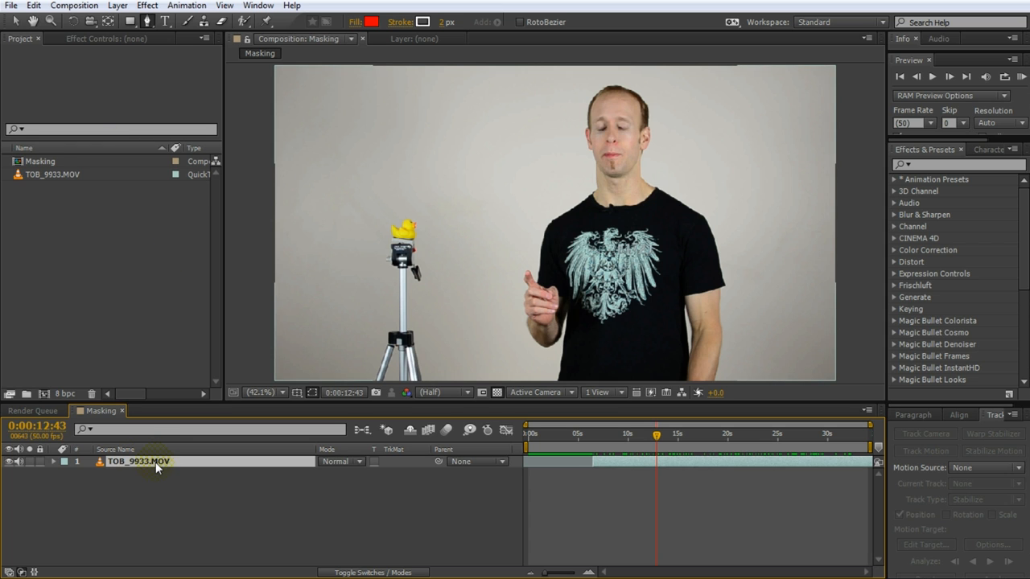
left_click(138, 461)
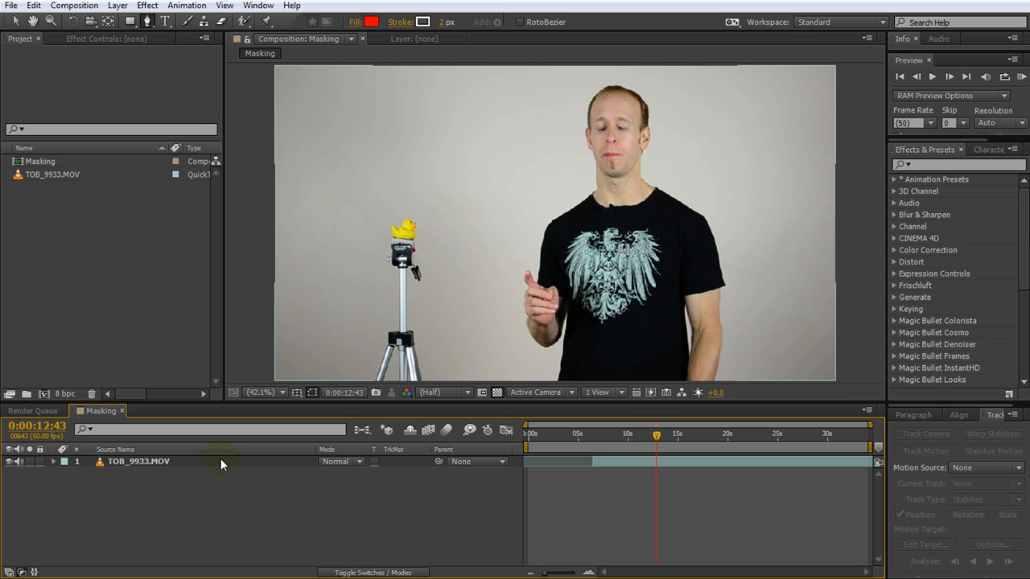
Select the TOB_9933.MOV layer and settle on a frame where the presenter appears.
left_click(138, 460)
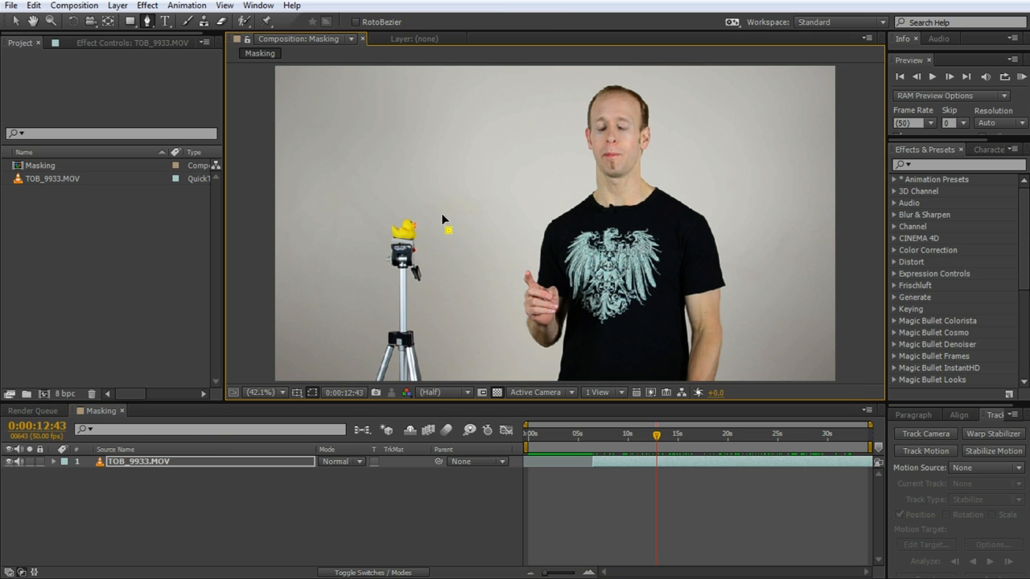
left_click(447, 272)
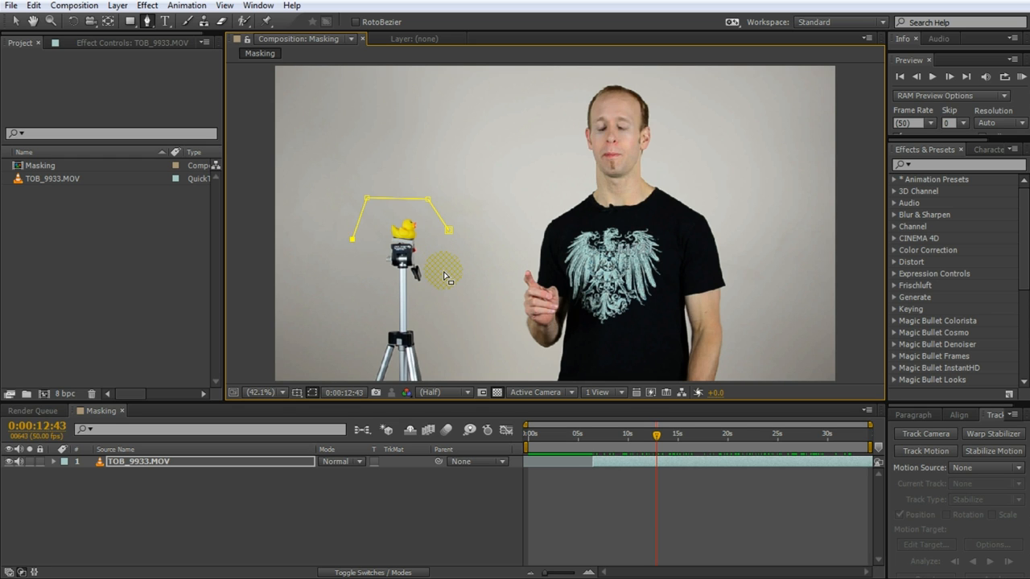
left_click(138, 461)
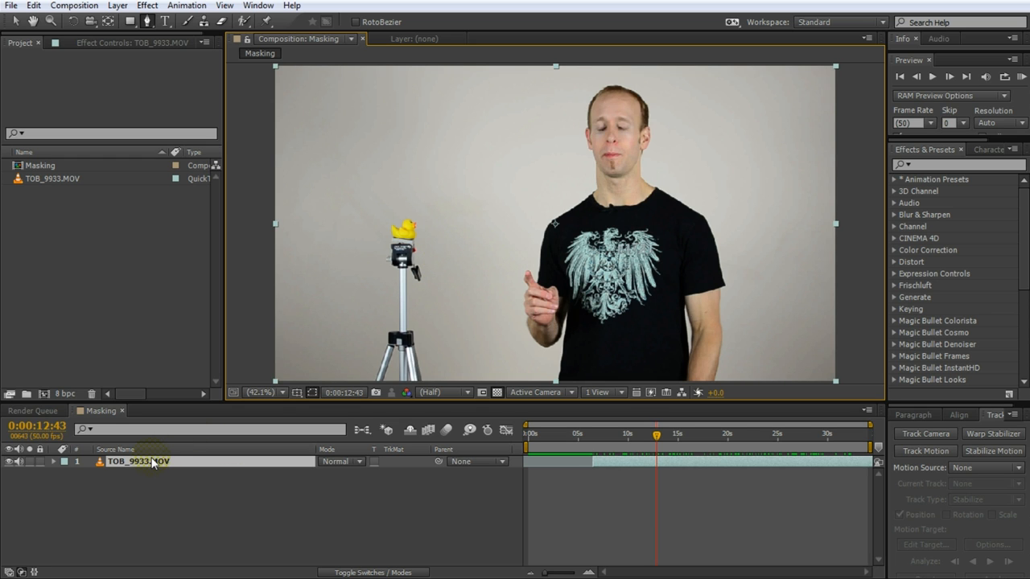
left_click_drag(657, 434, 654, 434)
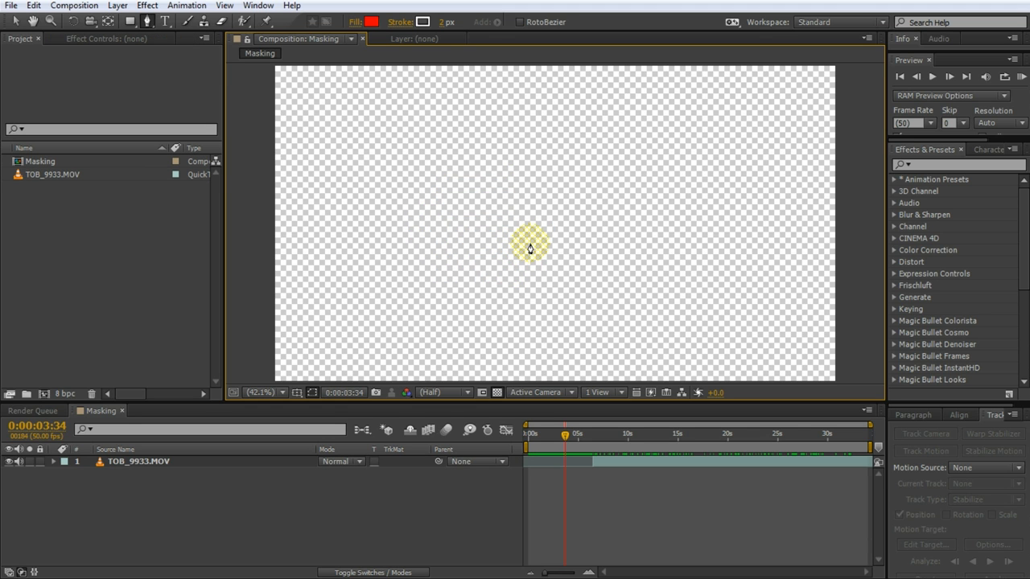
left_click(628, 434)
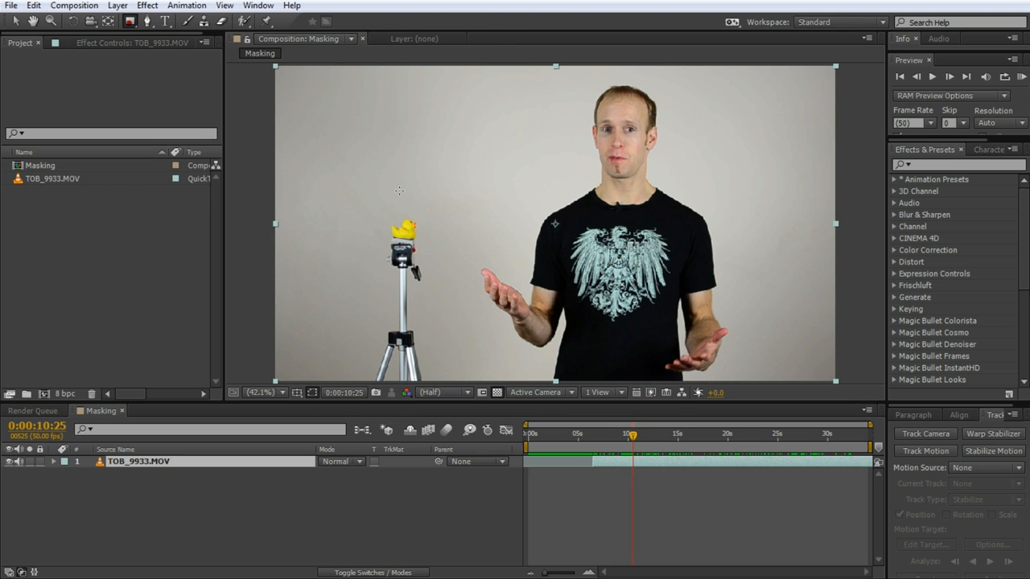
Draw Mask 1 as a rectangle cropping the clip to a strip around the presenter's head.
left_click_drag(390, 67, 738, 190)
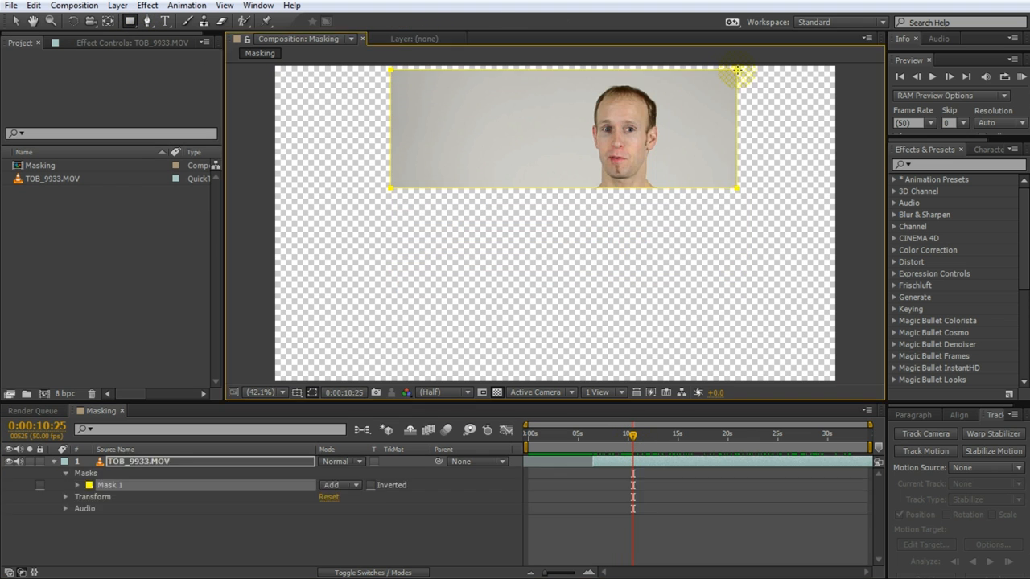